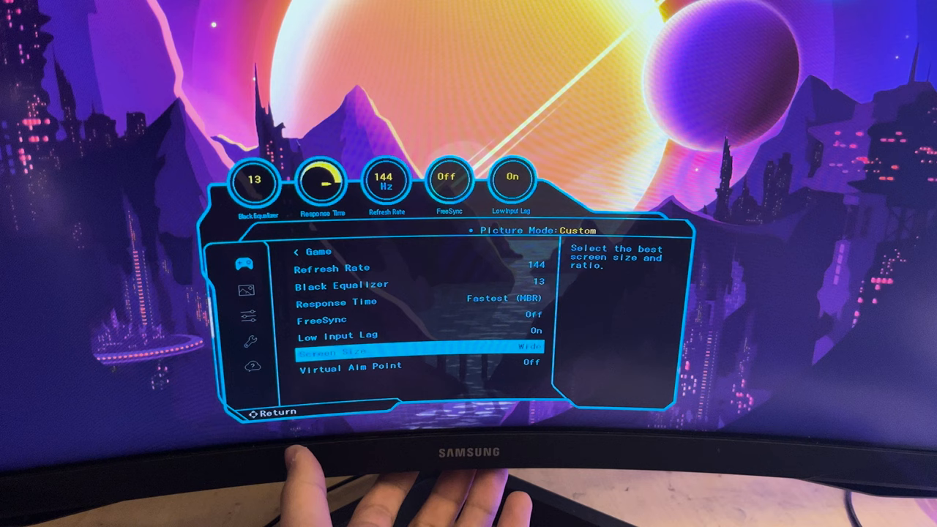
Confirm Screen Size is Wide, then bring up Virtual Aim Point options, still Off
{"action": "left_click", "coordinate": [402, 356]}
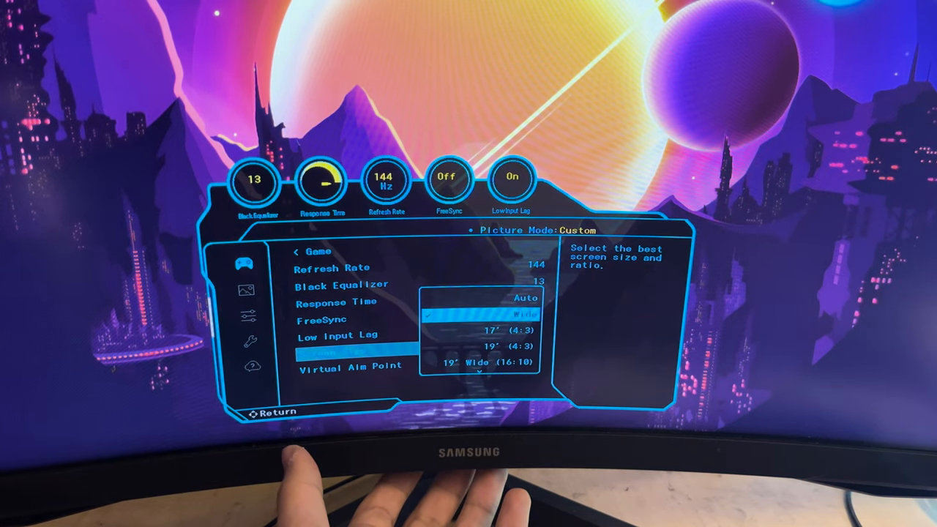
{"action": "scroll", "scroll_direction": "down", "scroll_amount": 3}
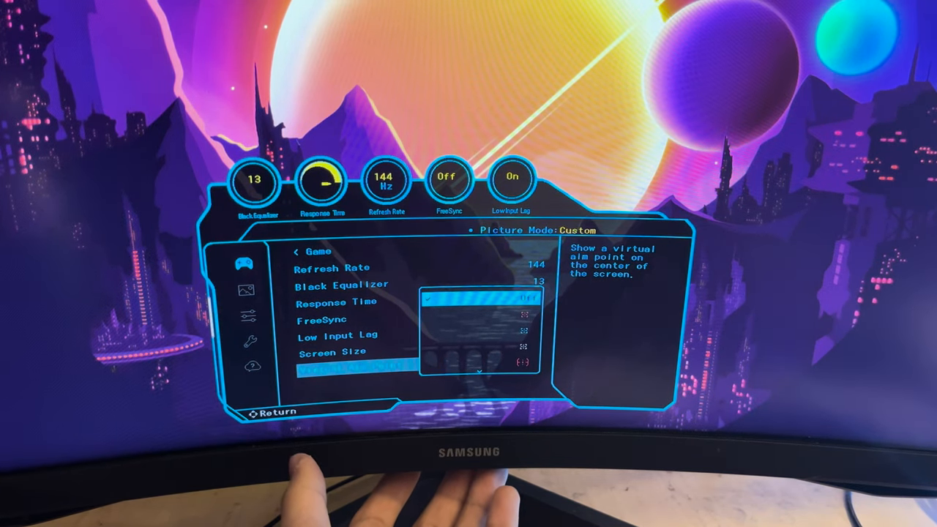